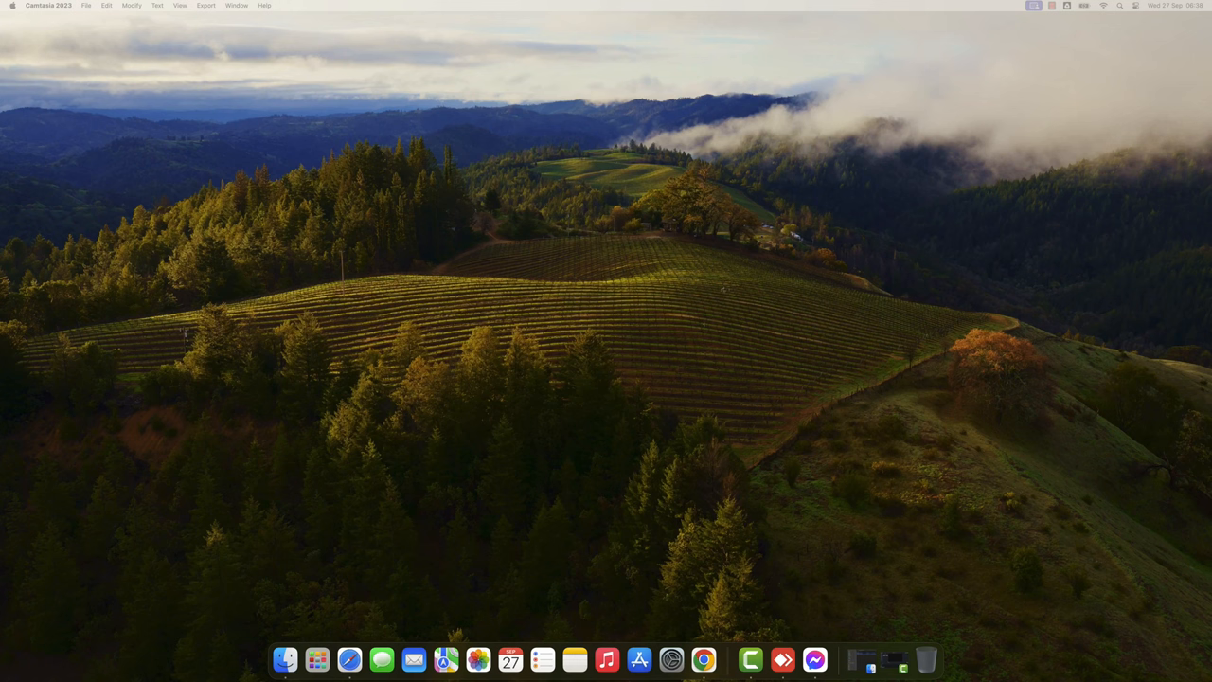
# Step: Open System Settings from the Apple menu, landing on the Appearance page
pyautogui.click(800, 254)
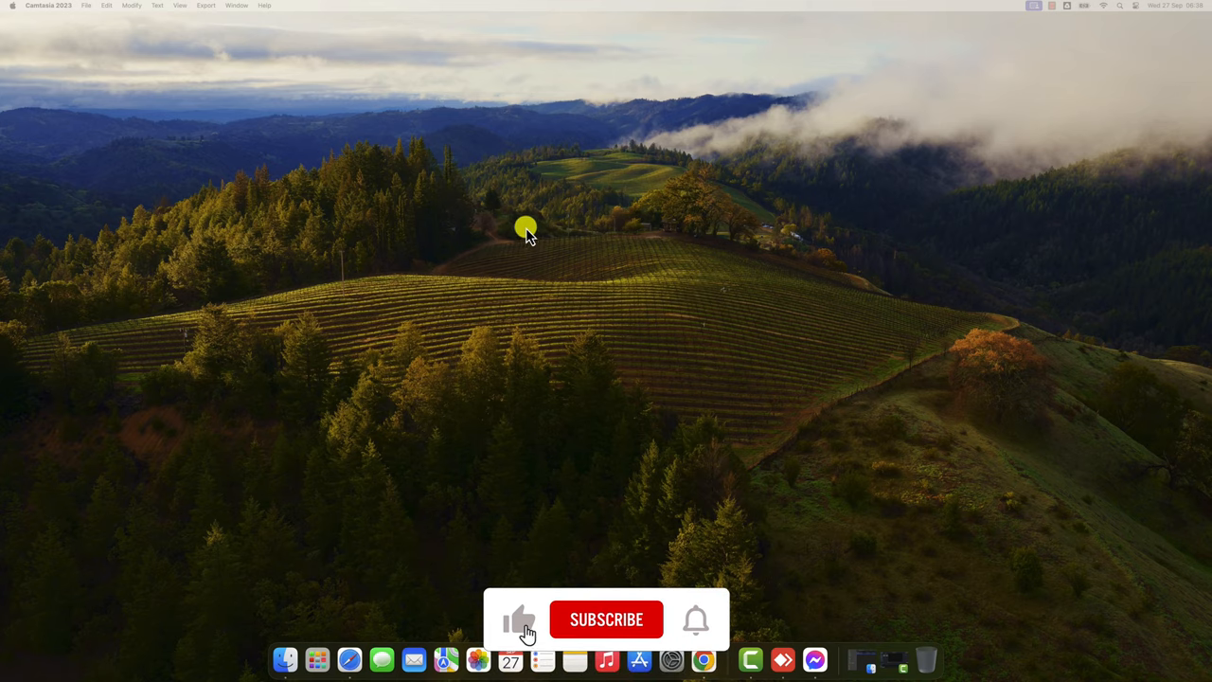
pyautogui.click(606, 620)
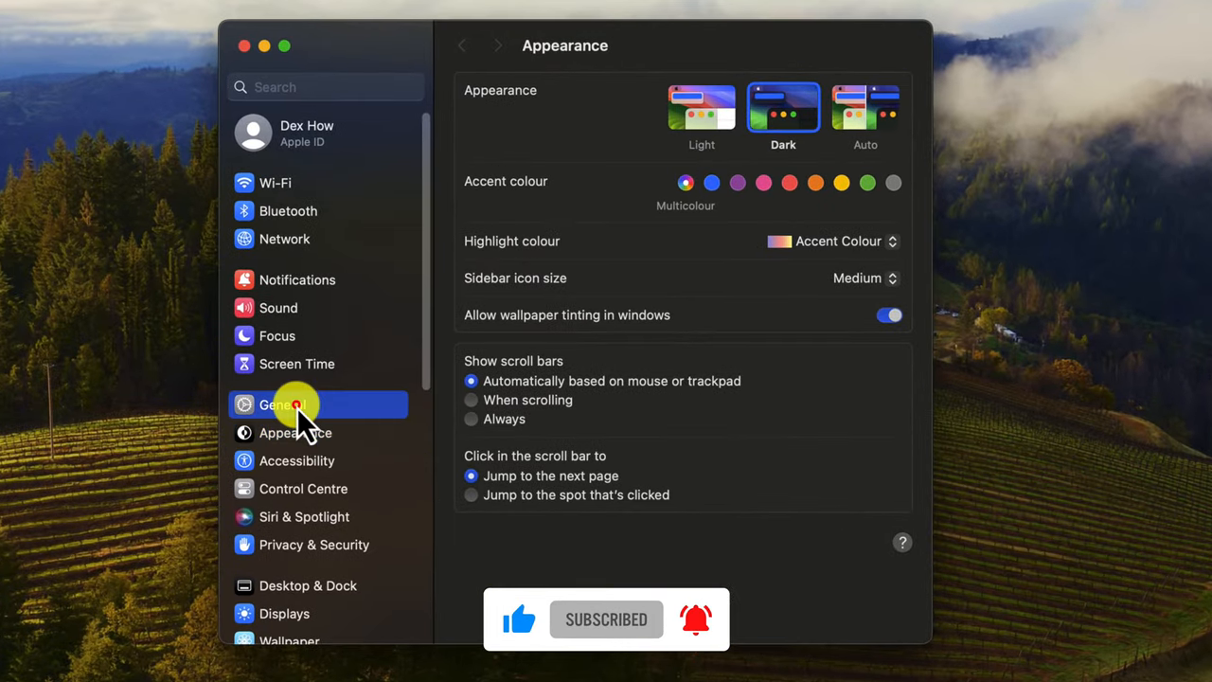
# Step: Check the About page confirms macOS Sonoma 14.0, then close System Settings
pyautogui.click(282, 406)
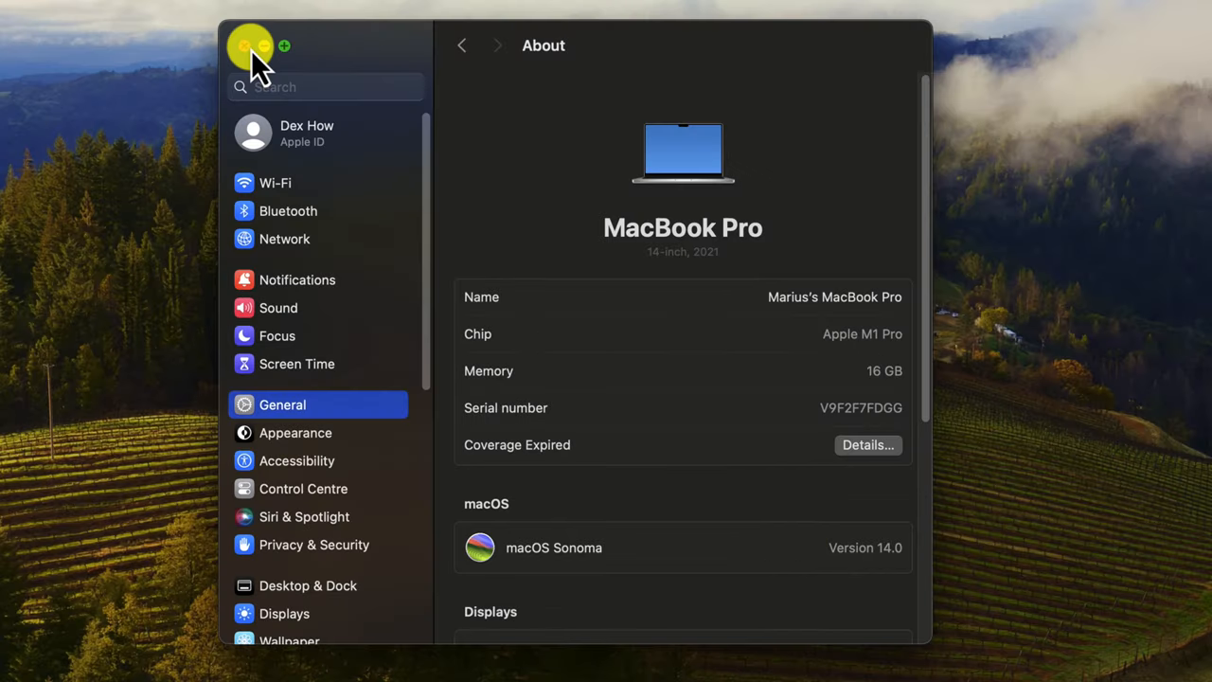
pyautogui.click(246, 45)
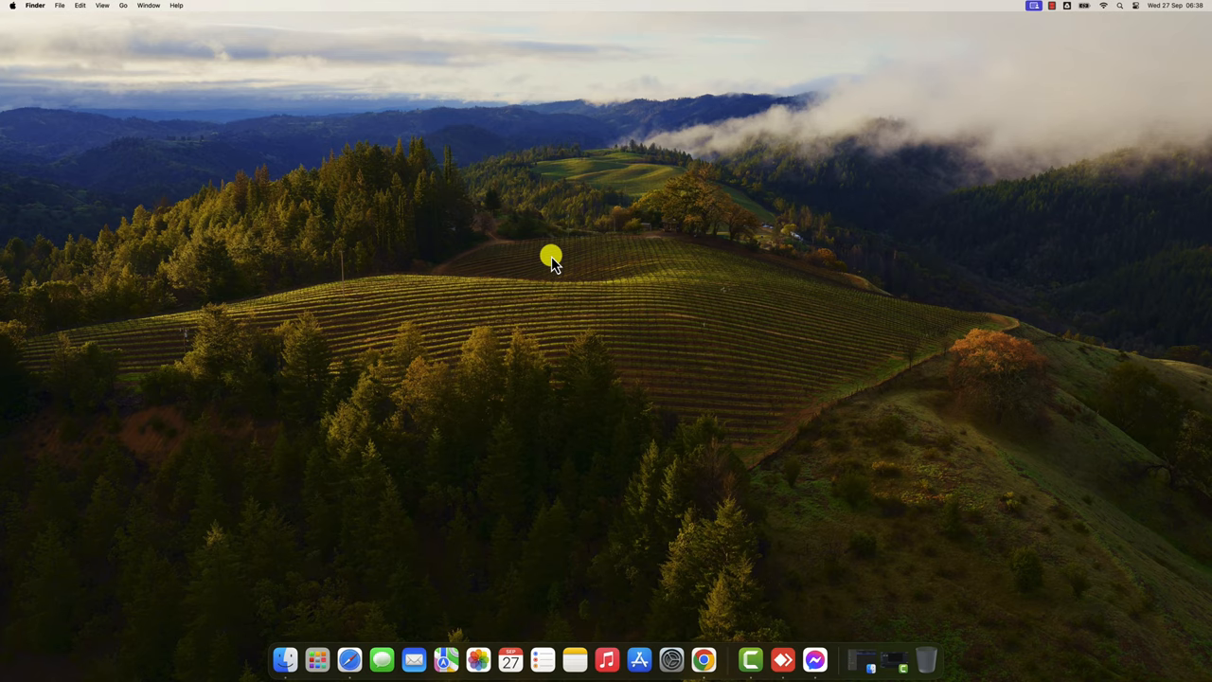
# Step: Enter widget editing from the desktop context menu so the Widget Gallery lists all apps
pyautogui.rightClick(553, 257)
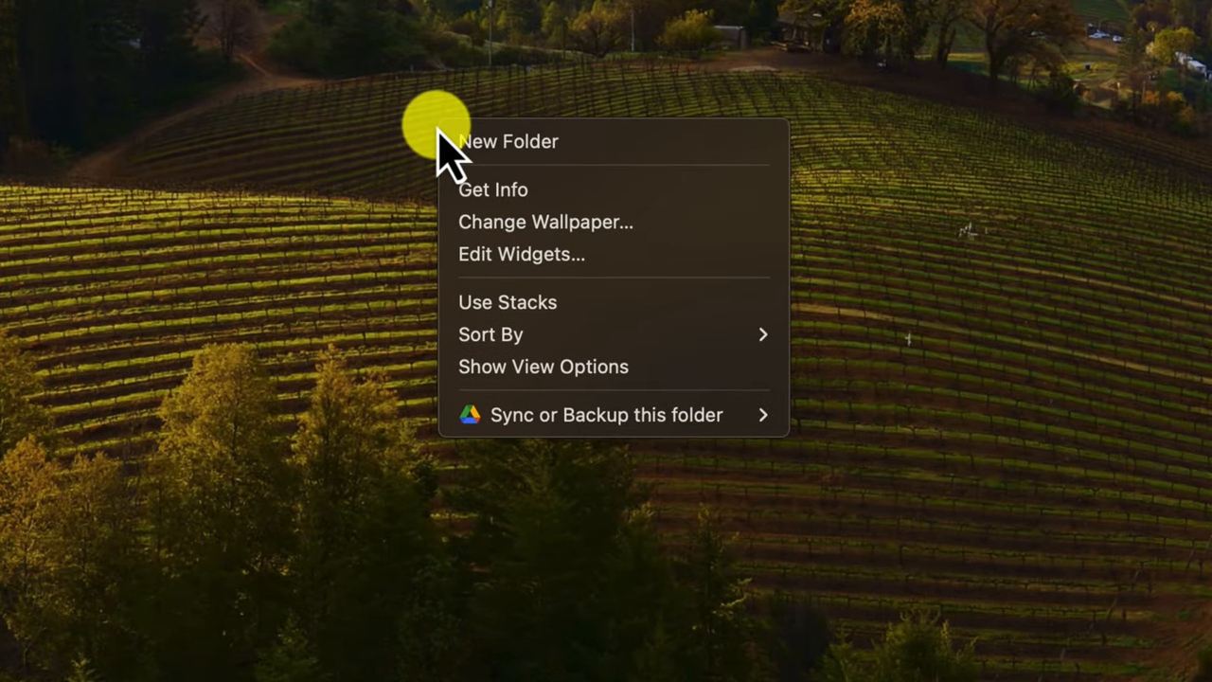
pyautogui.moveTo(545, 254)
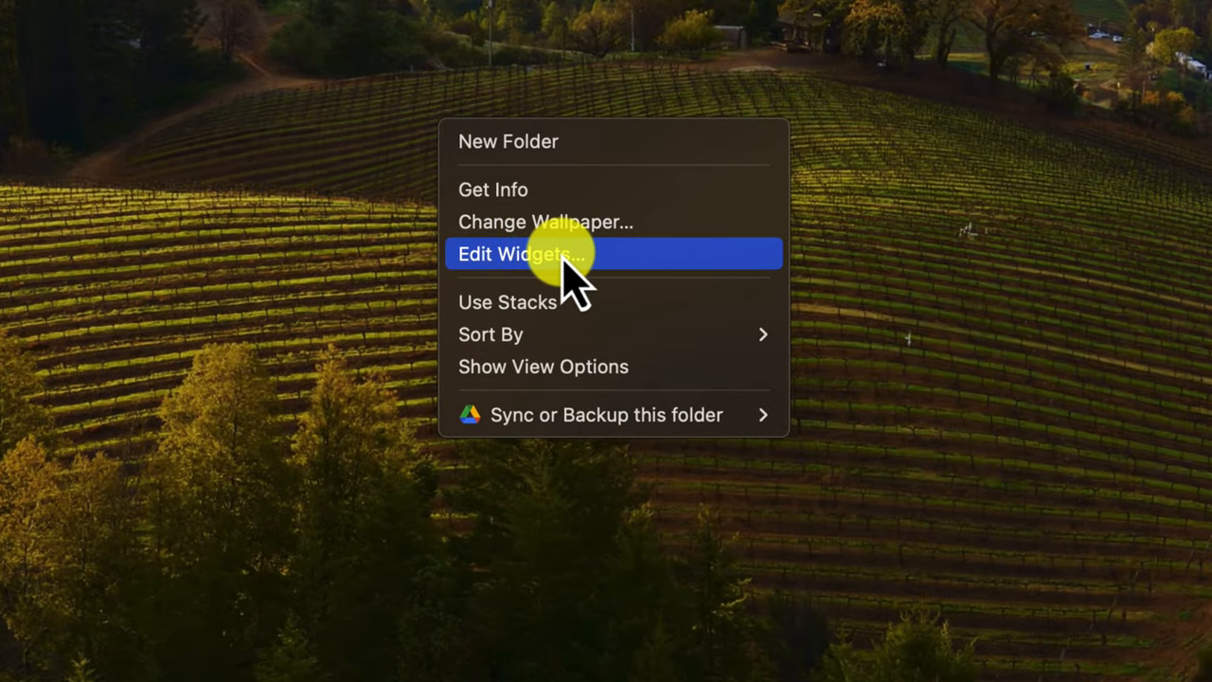
pyautogui.click(521, 254)
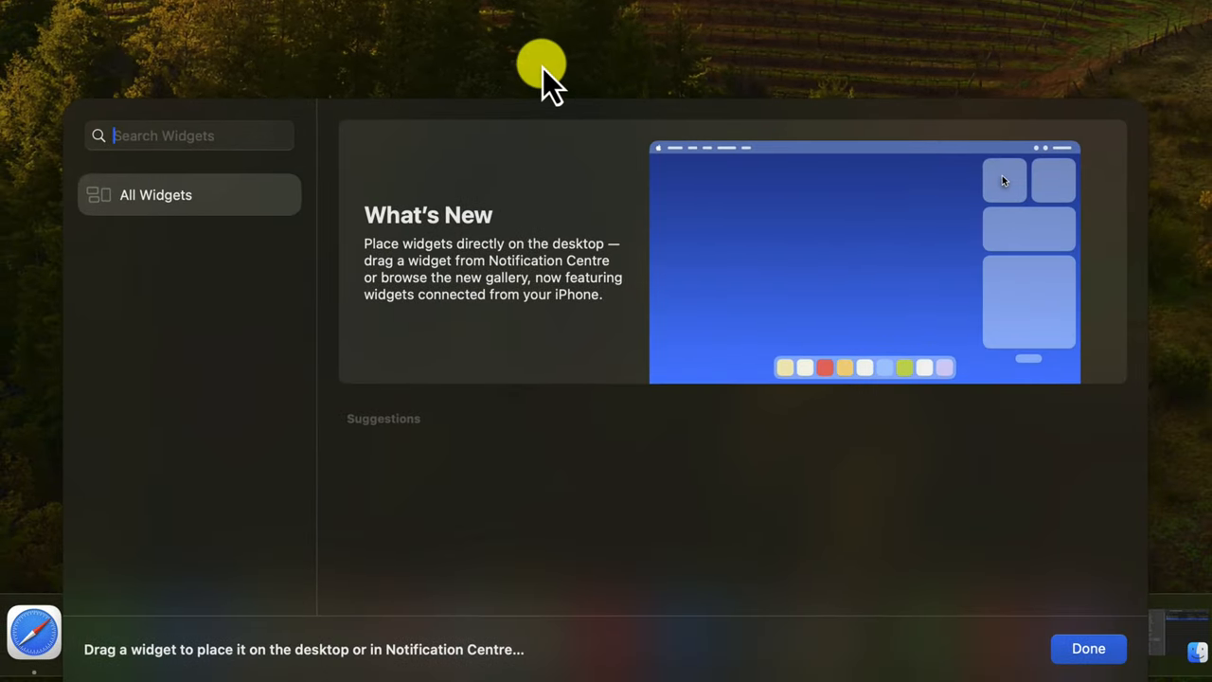
pyautogui.click(155, 193)
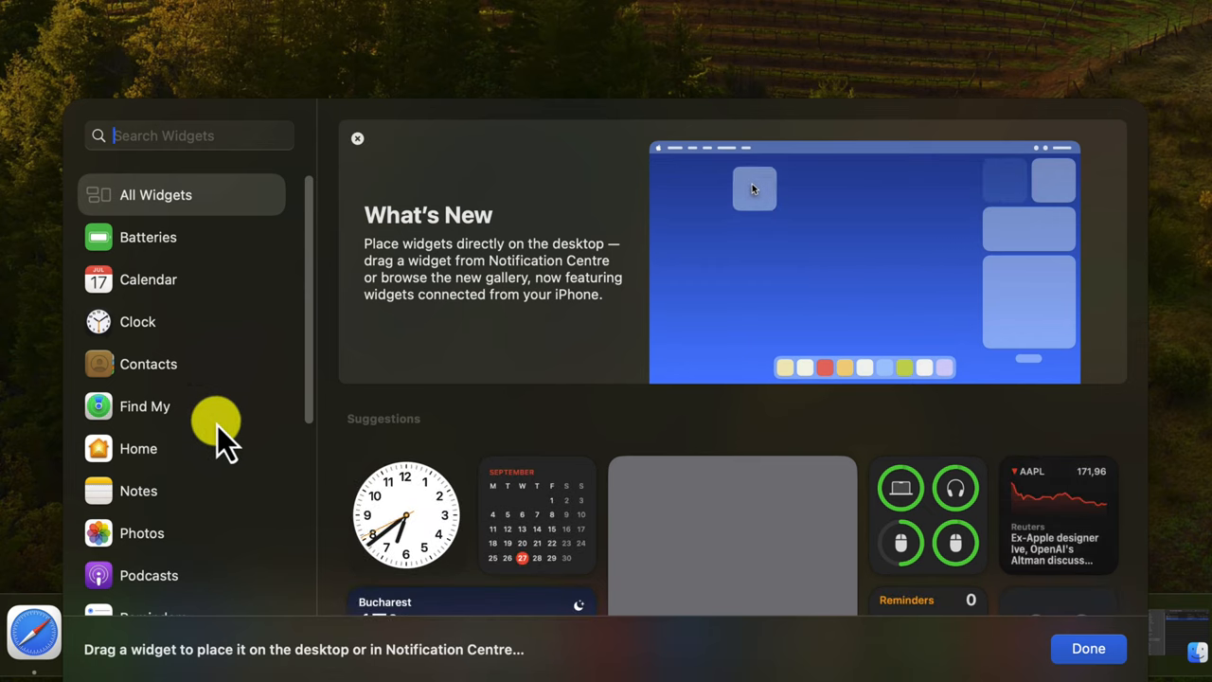
# Step: Browse the gallery sidebar through the Tips, Shortcuts and Screen Time widget sets
pyautogui.scroll(-3)
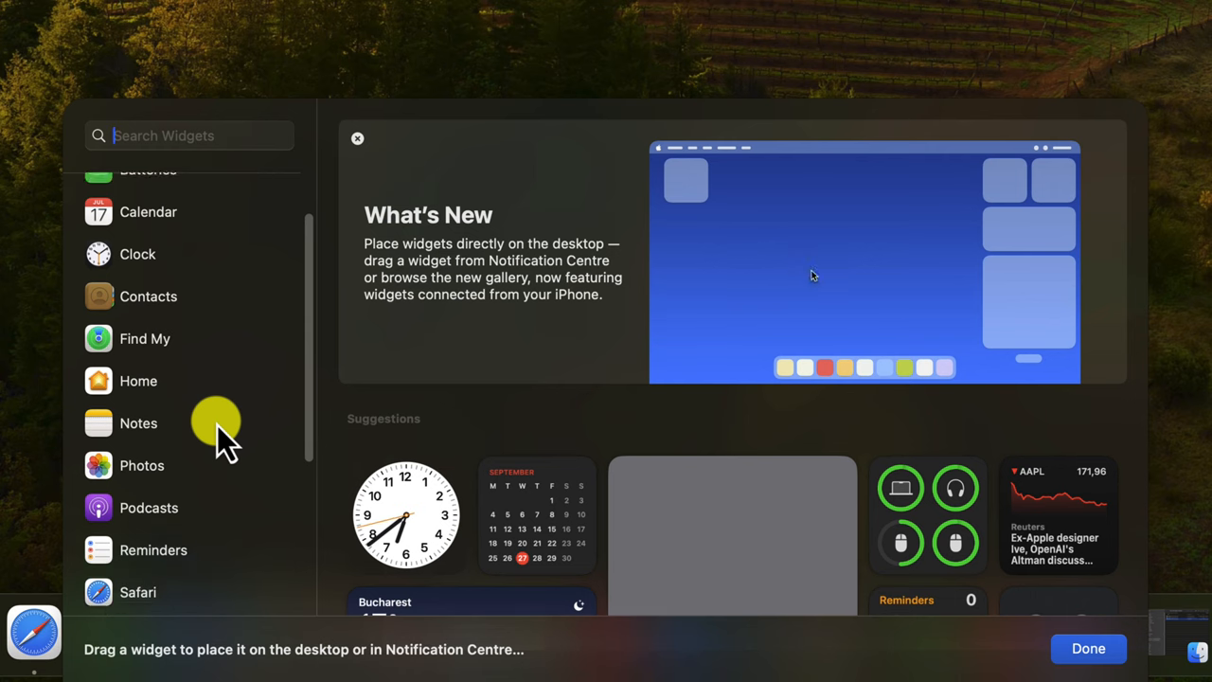
pyautogui.scroll(-3)
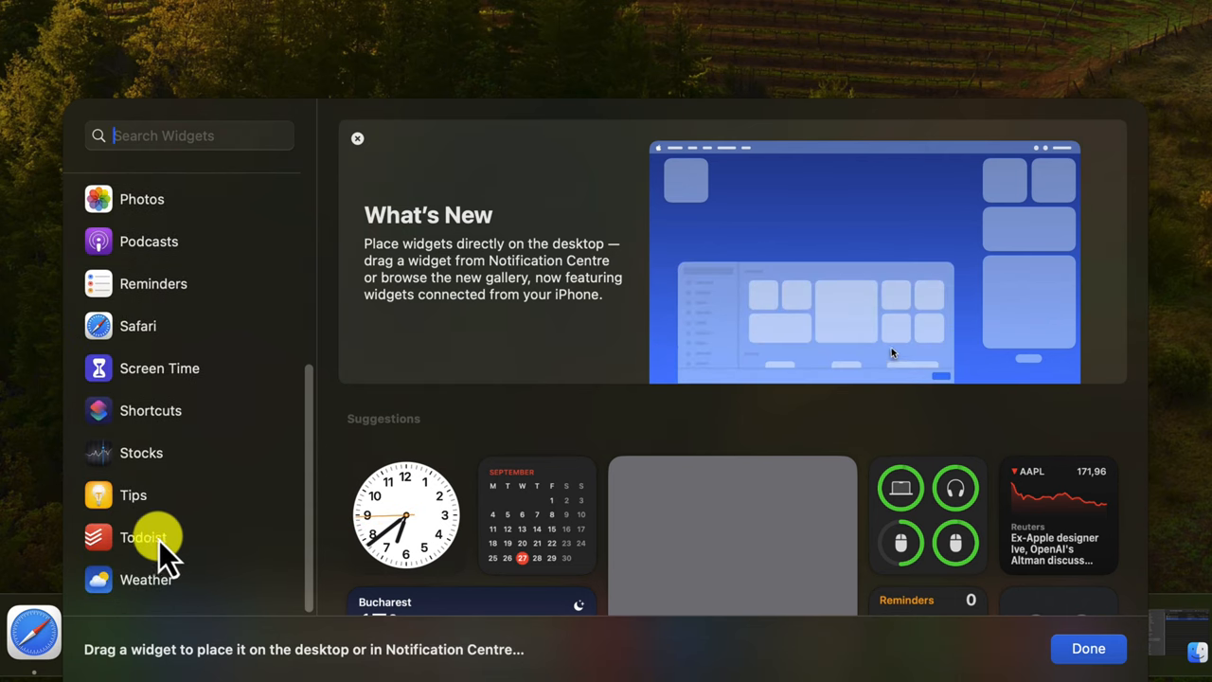
pyautogui.click(133, 495)
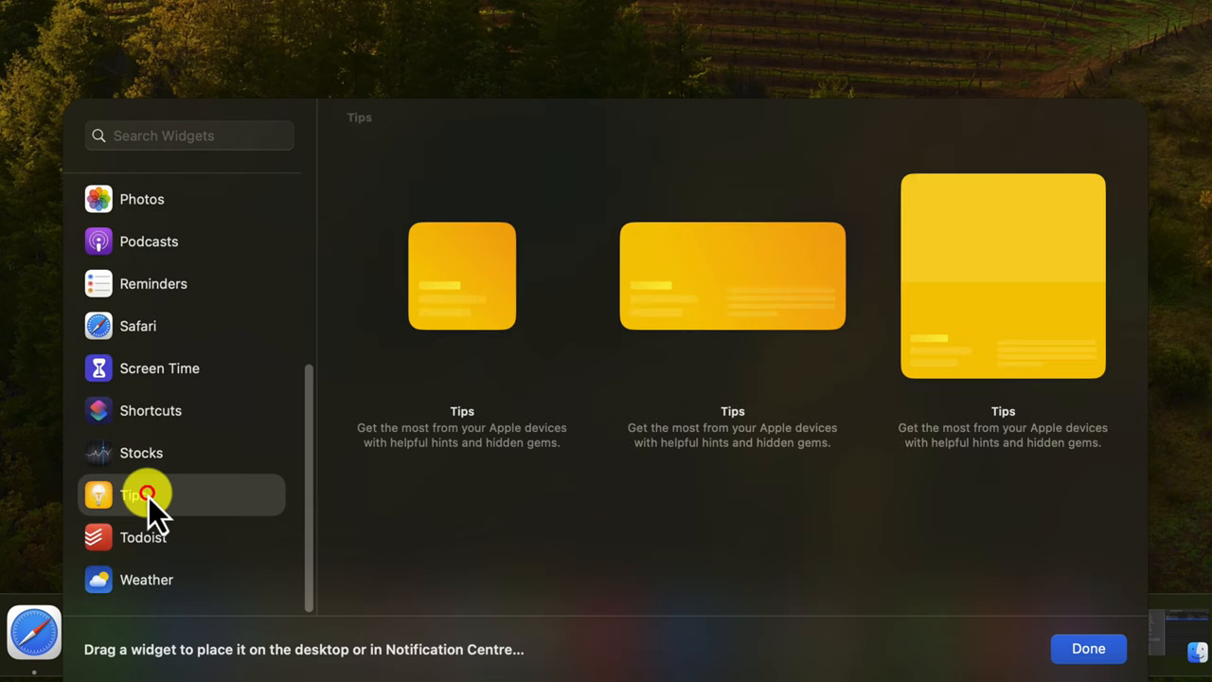
pyautogui.click(152, 409)
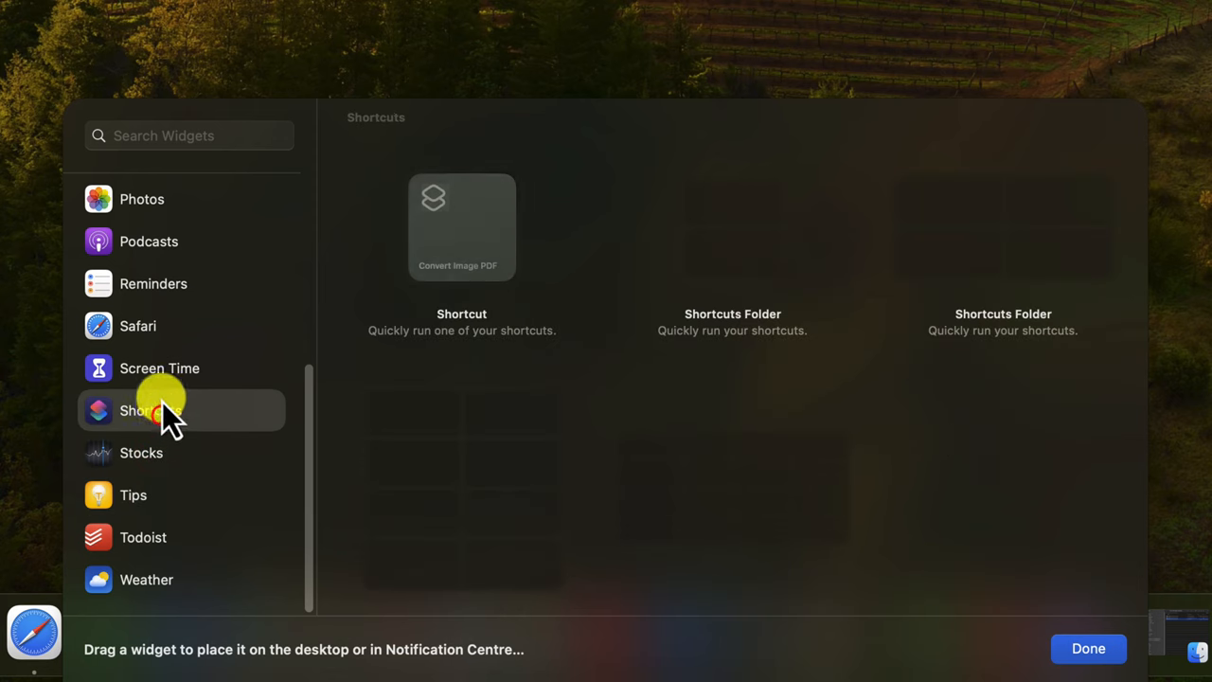
pyautogui.click(159, 367)
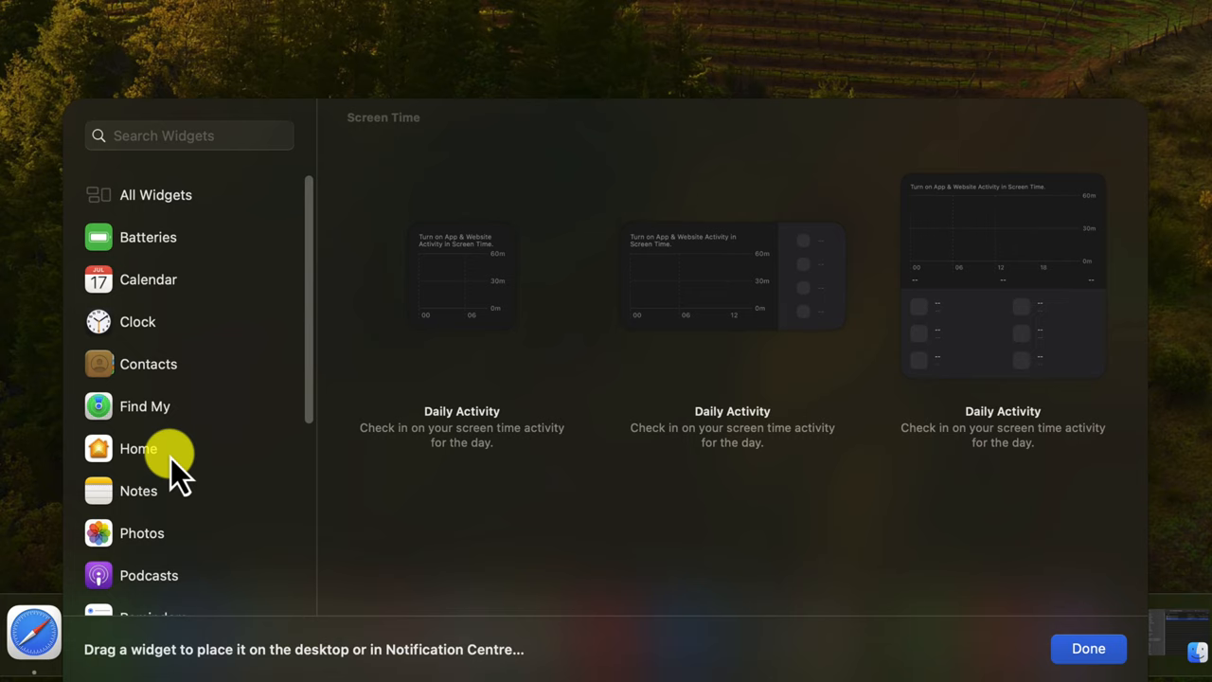
pyautogui.moveTo(180, 451)
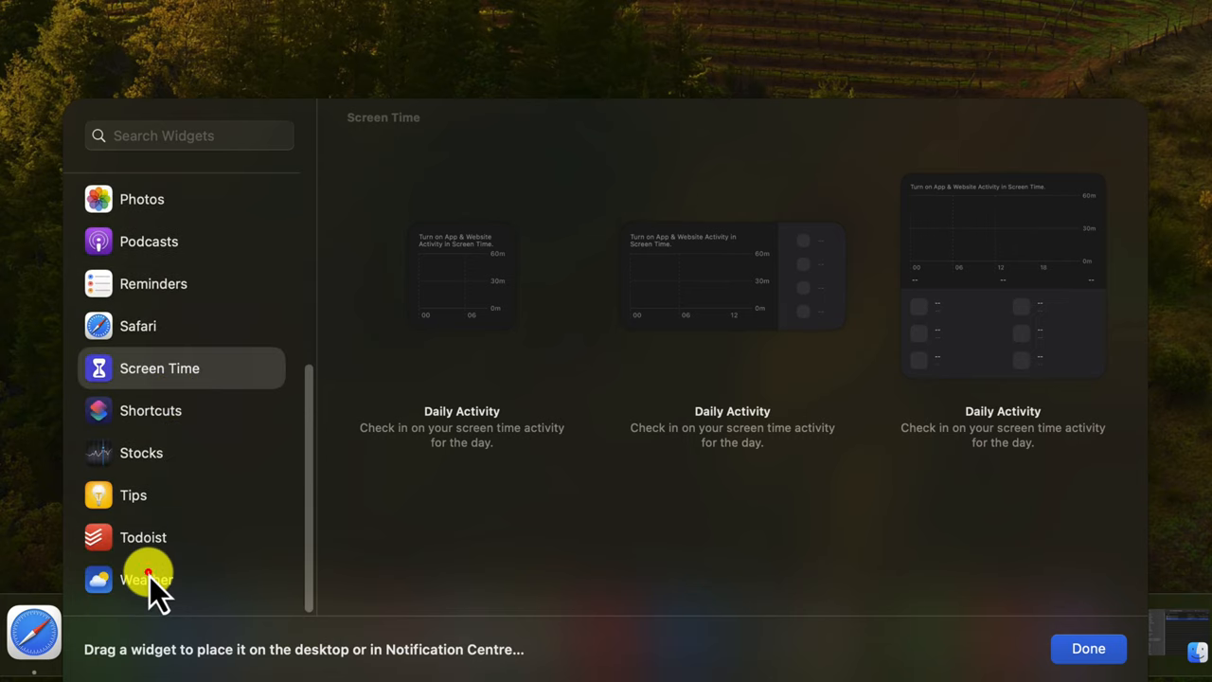
# Step: Add the large Weather forecast and large Stocks watchlist widgets to the desktop
pyautogui.click(147, 580)
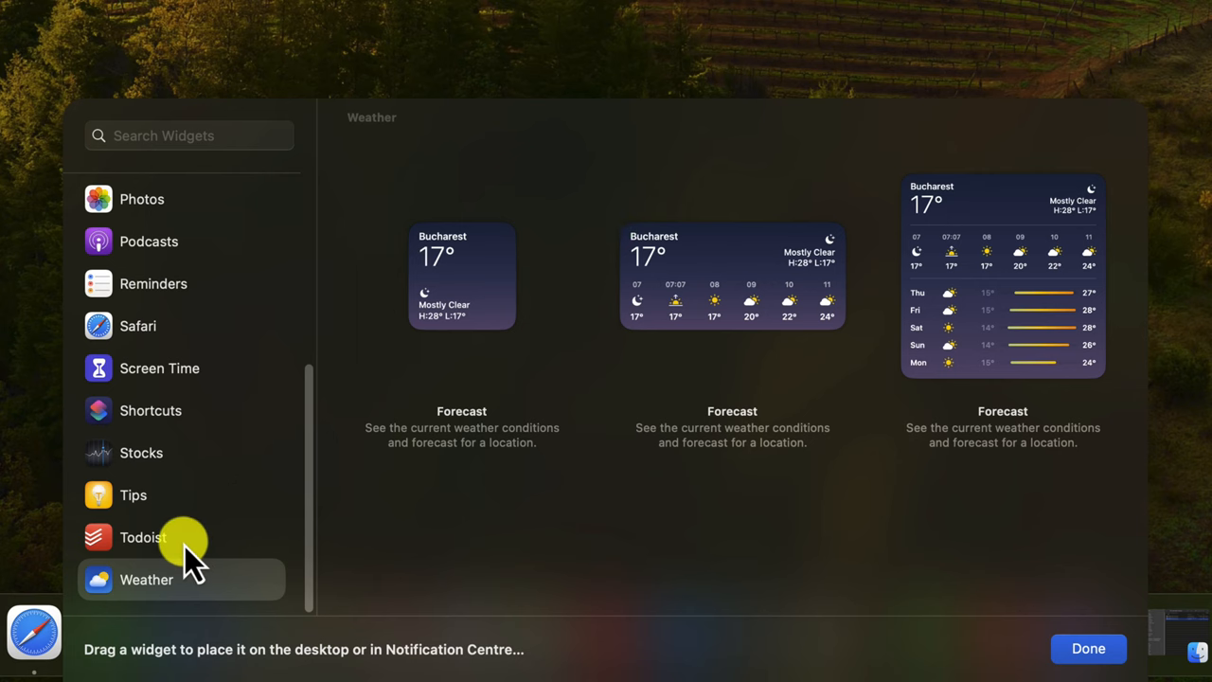
pyautogui.click(140, 451)
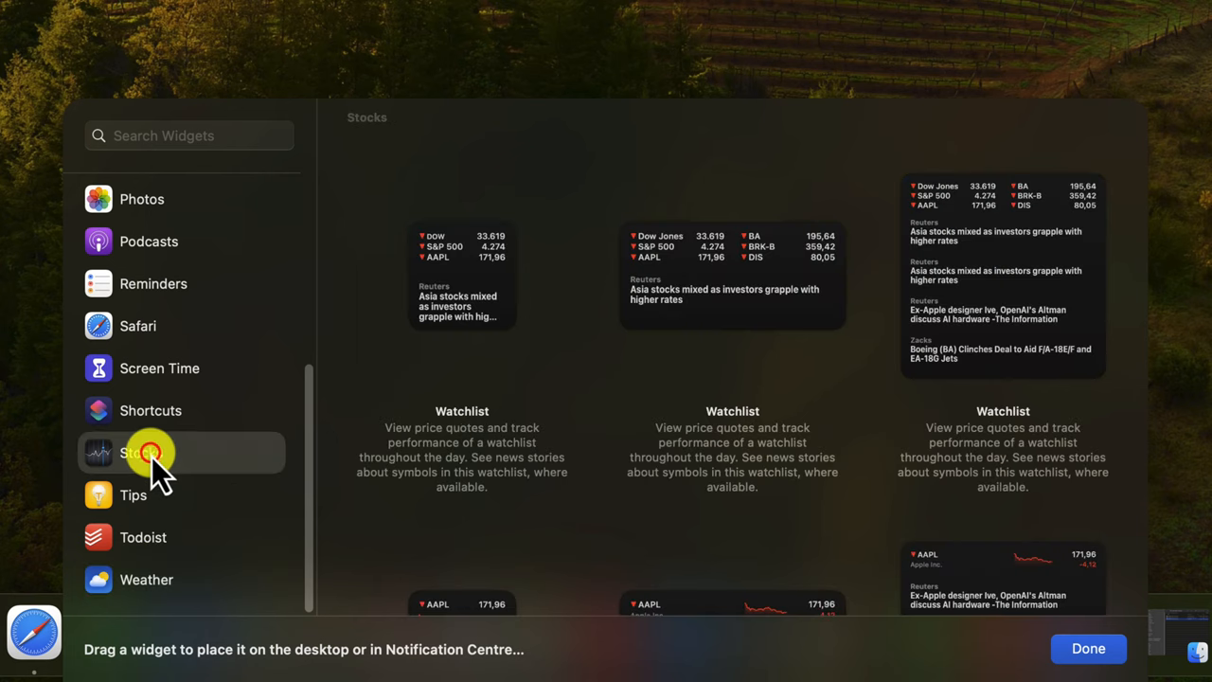
pyautogui.scroll(-3)
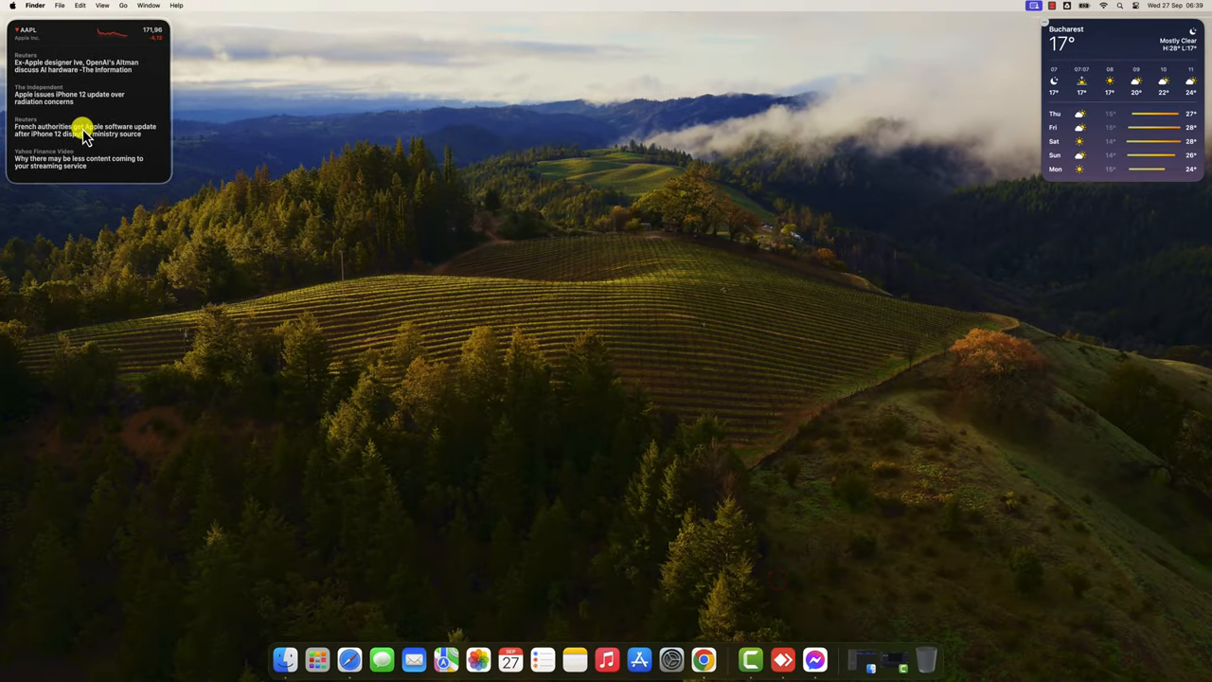
# Step: Reveal the bare desktop with its widgets, then bring the Safari window back in front
pyautogui.click(489, 386)
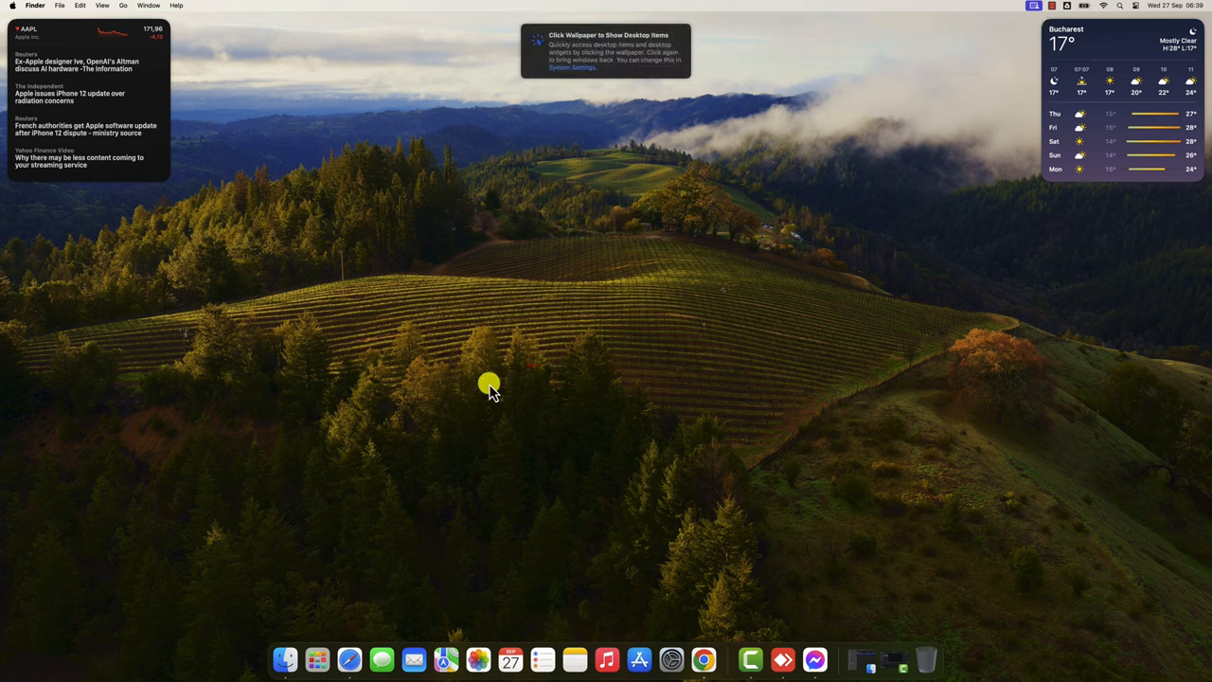
pyautogui.moveTo(541, 334)
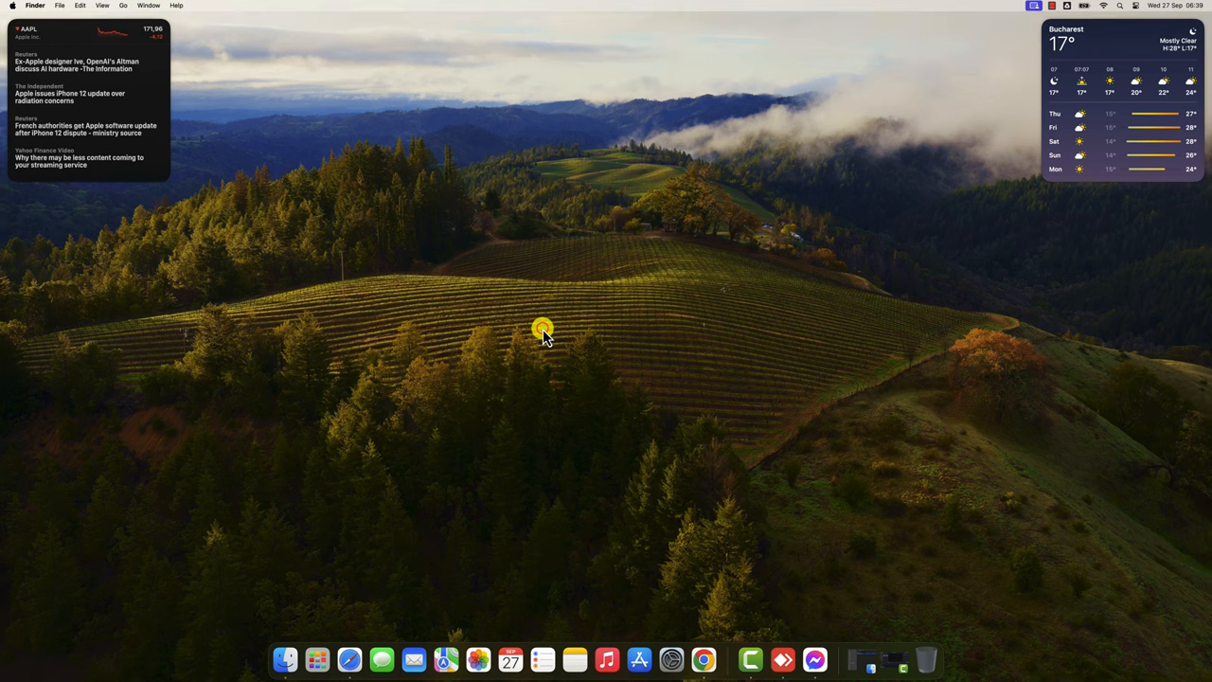
pyautogui.click(349, 659)
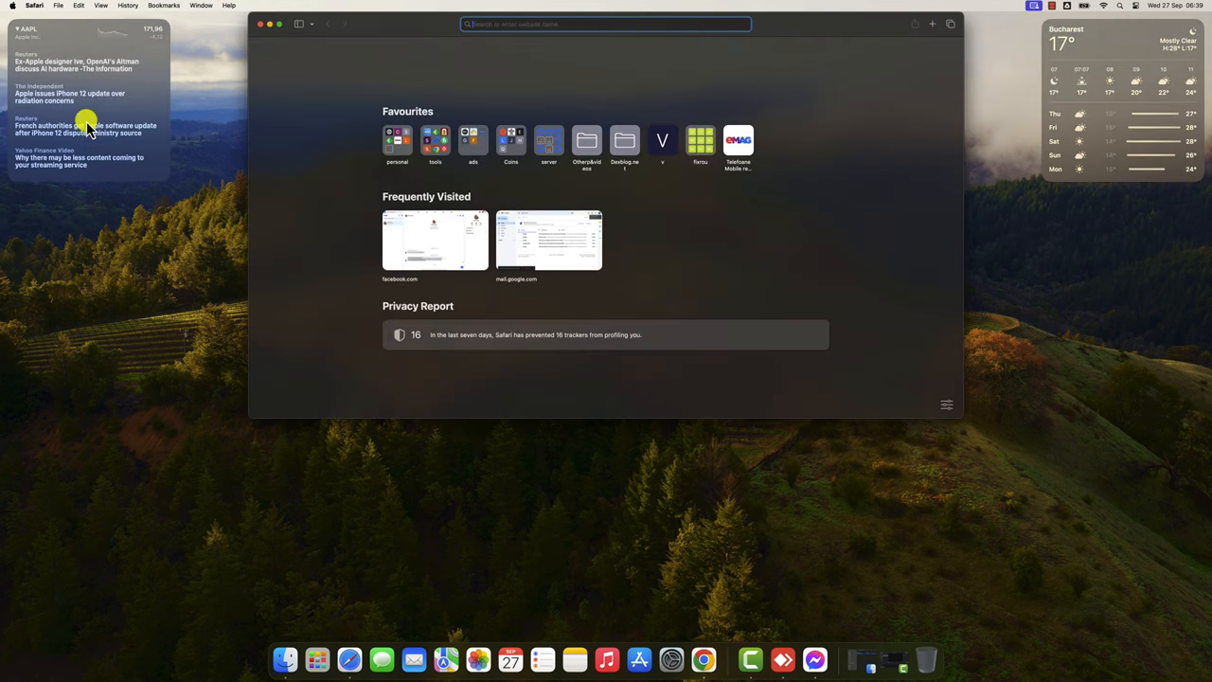
pyautogui.moveTo(193, 474)
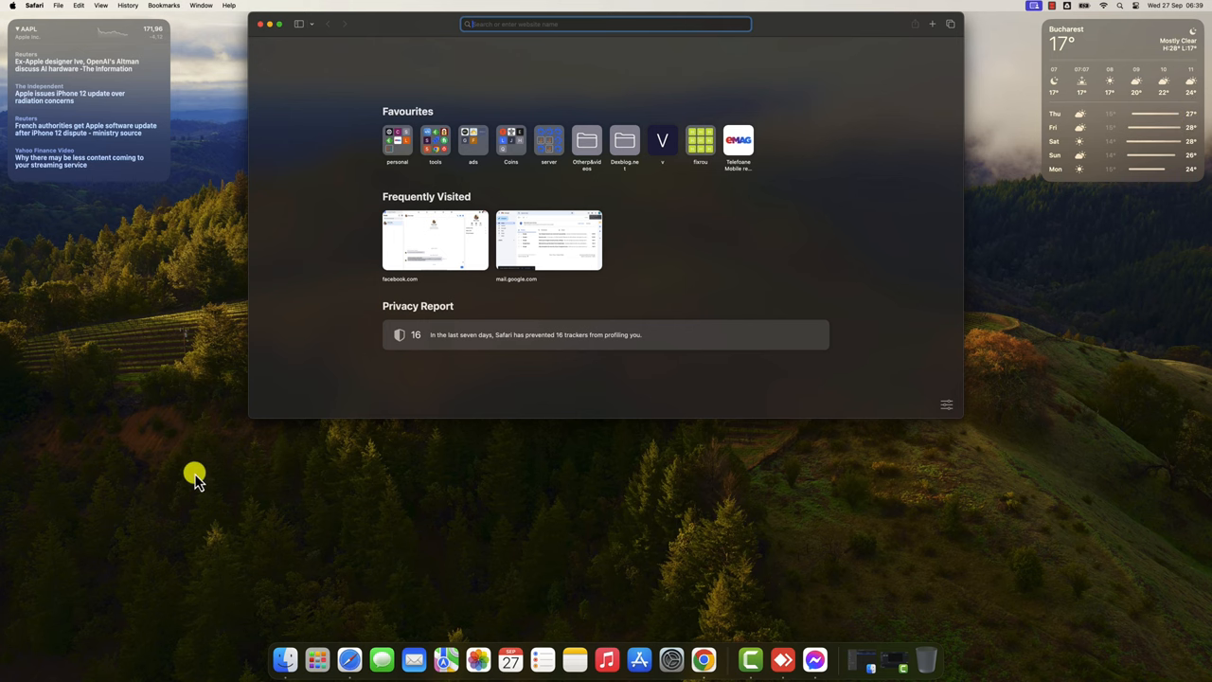
pyautogui.moveTo(243, 421)
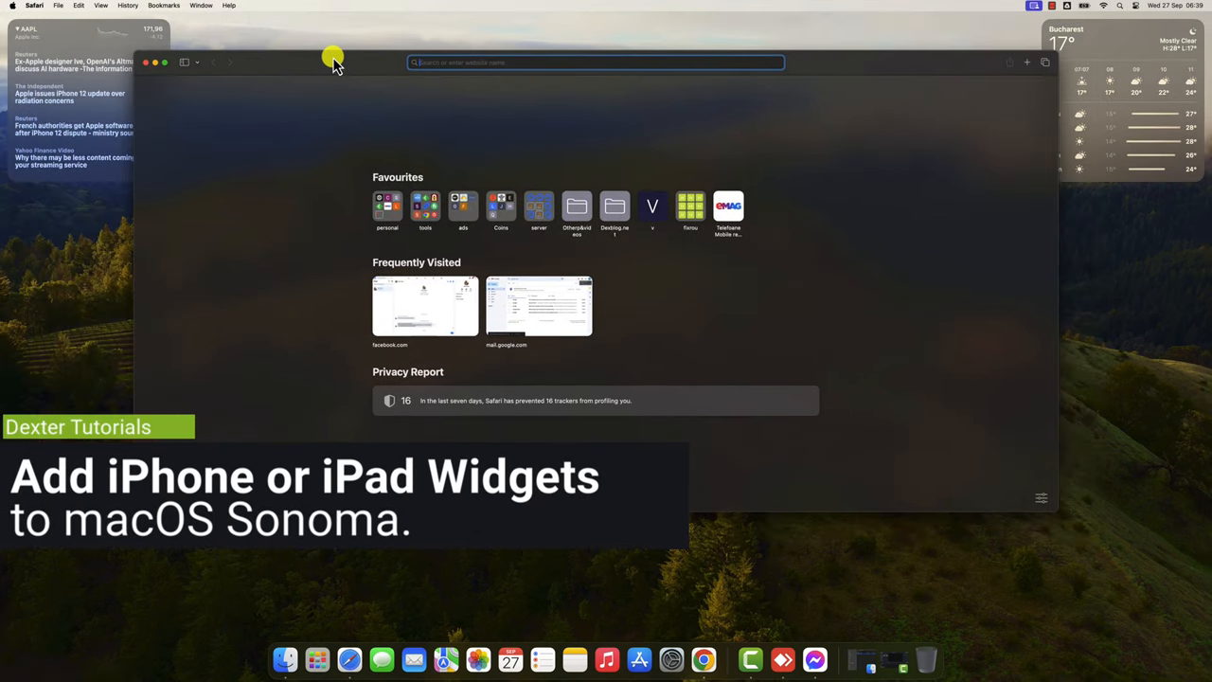
pyautogui.click(148, 61)
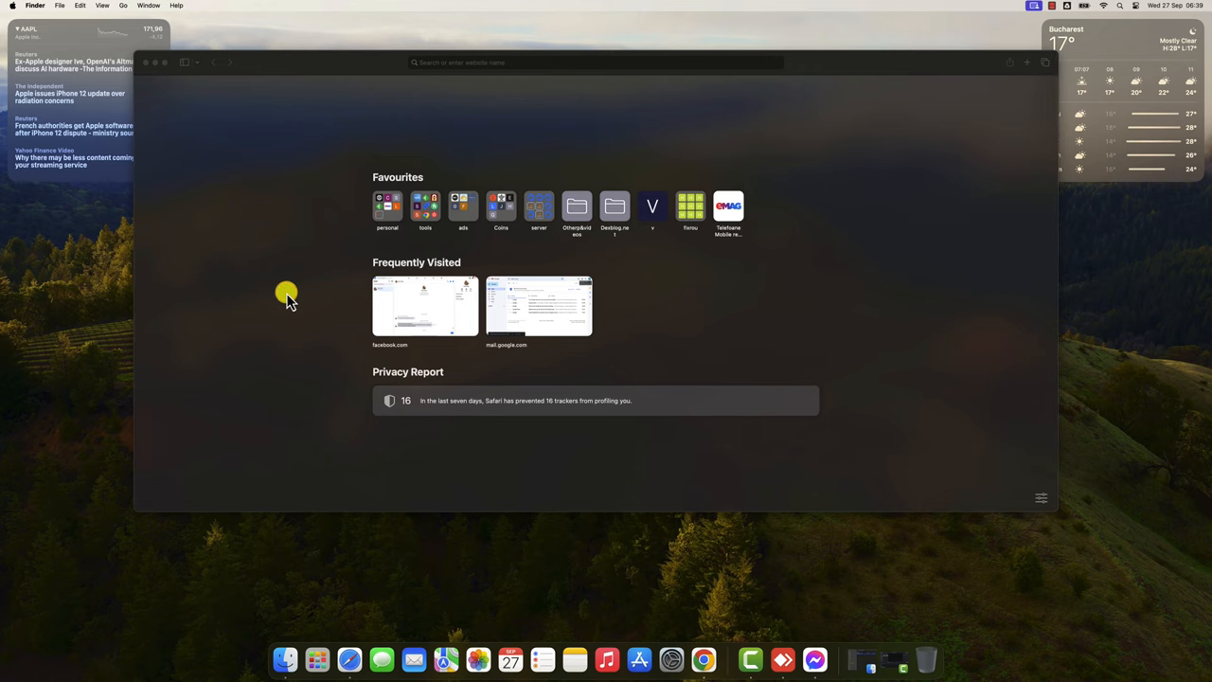
pyautogui.moveTo(91, 170)
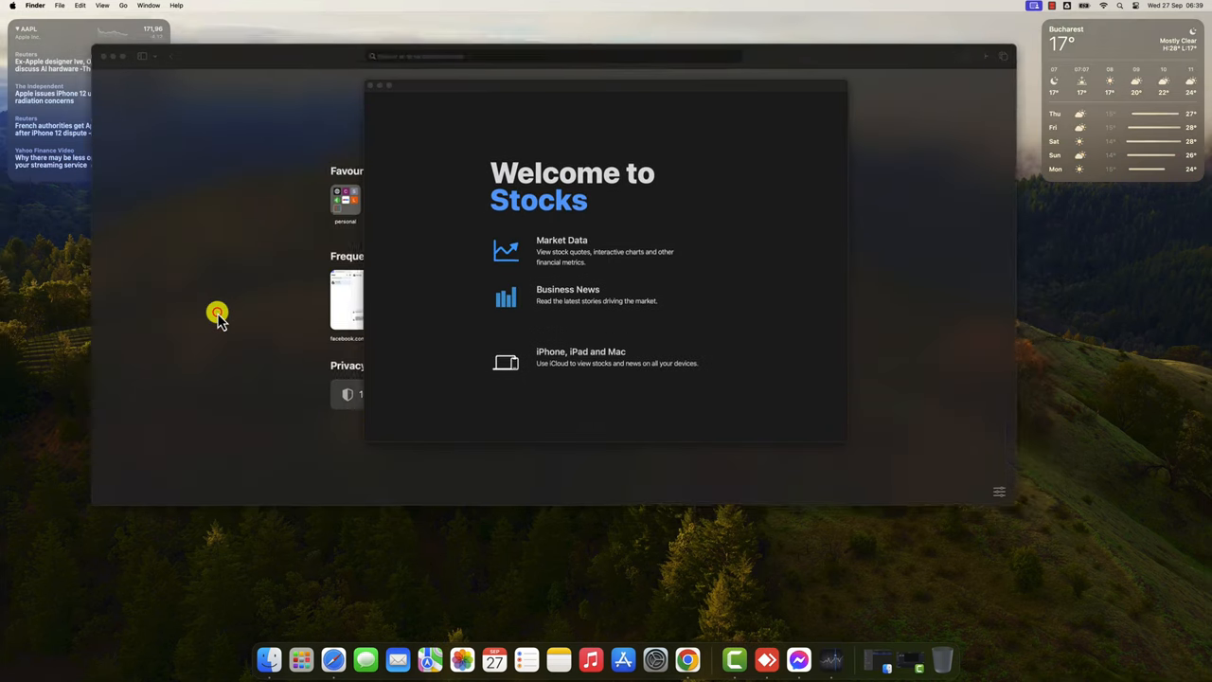
pyautogui.click(369, 85)
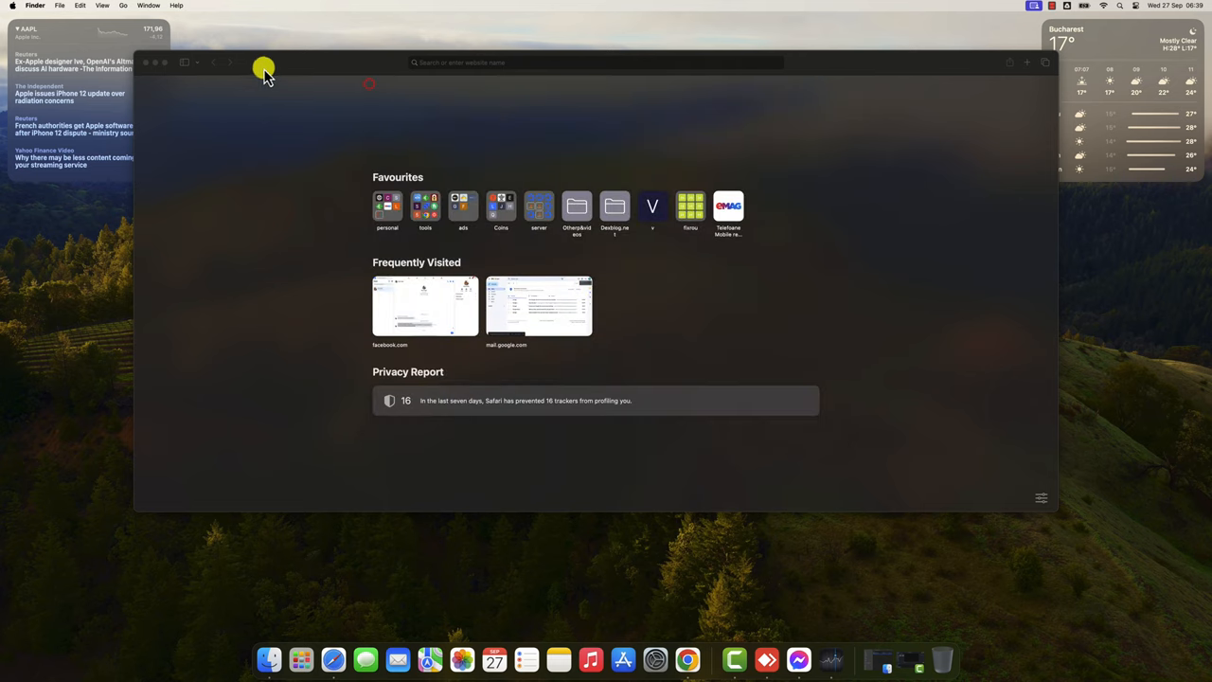
pyautogui.rightClick(375, 133)
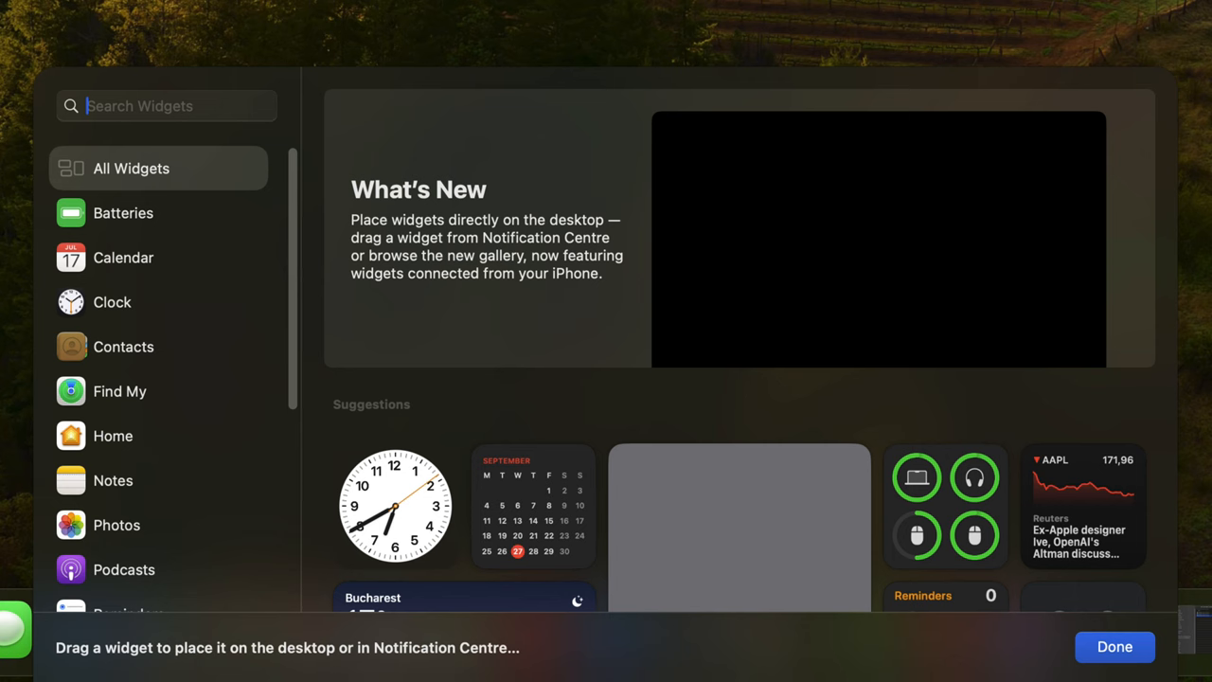
# Step: Close the gallery, switch the Stocks widget to Medium, then back to Large
pyautogui.click(1114, 647)
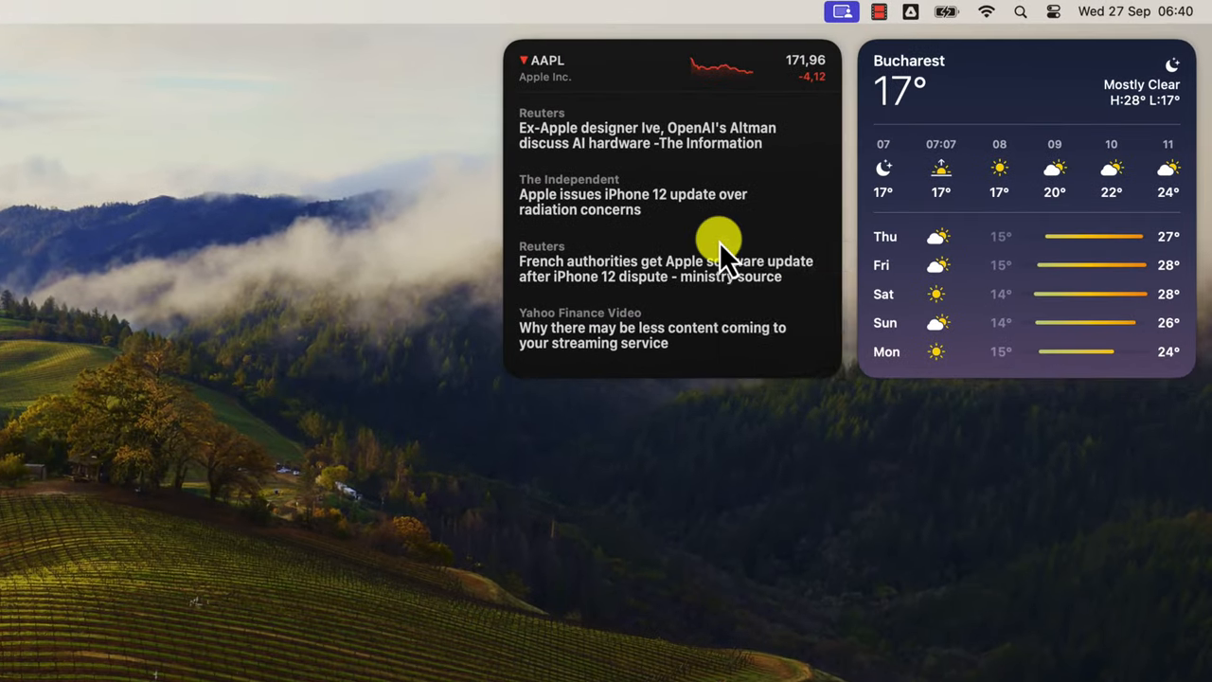
pyautogui.rightClick(720, 242)
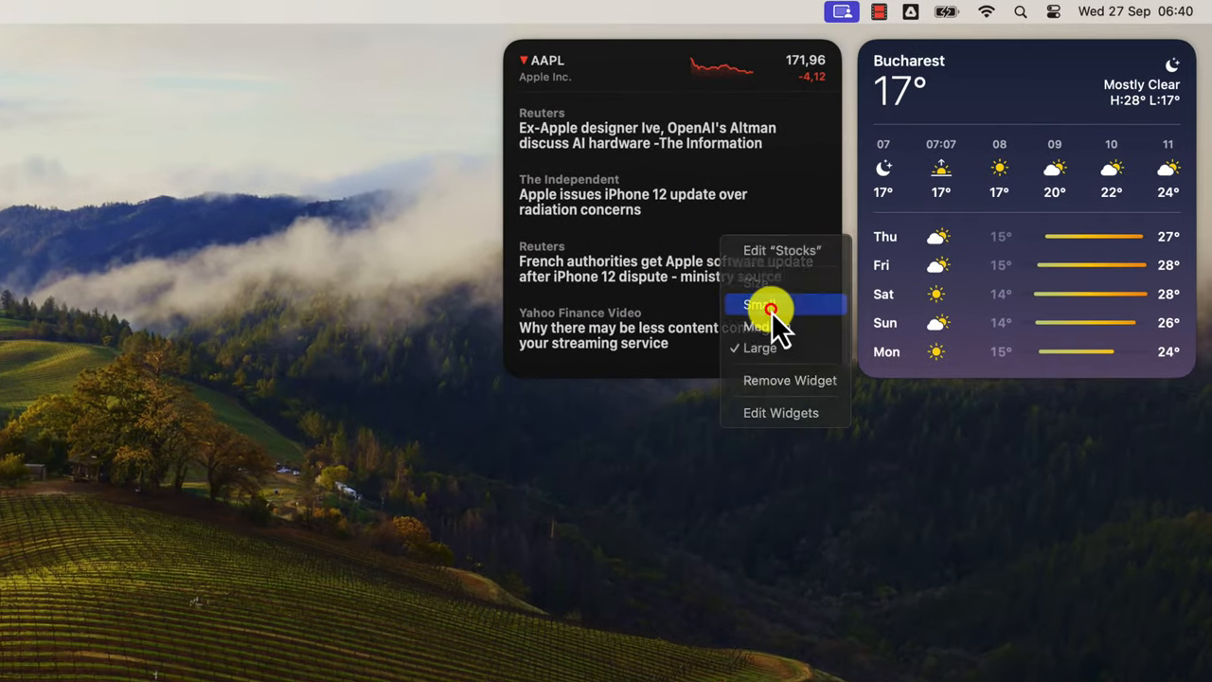
pyautogui.click(758, 305)
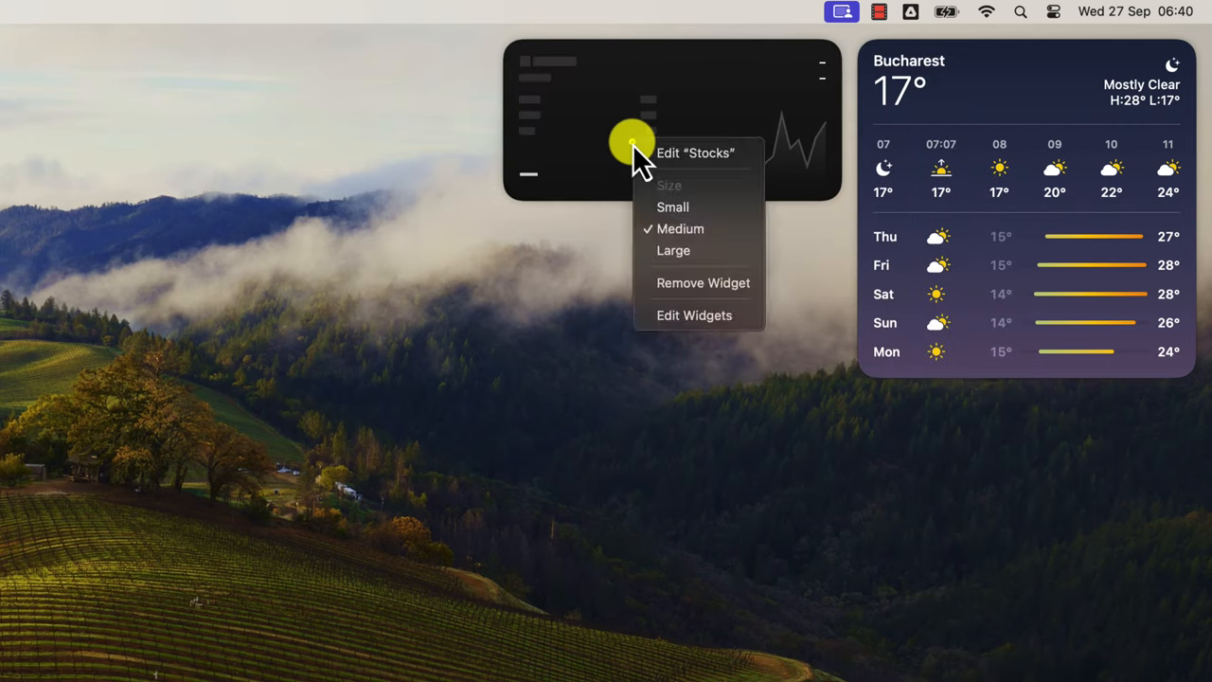
pyautogui.click(674, 250)
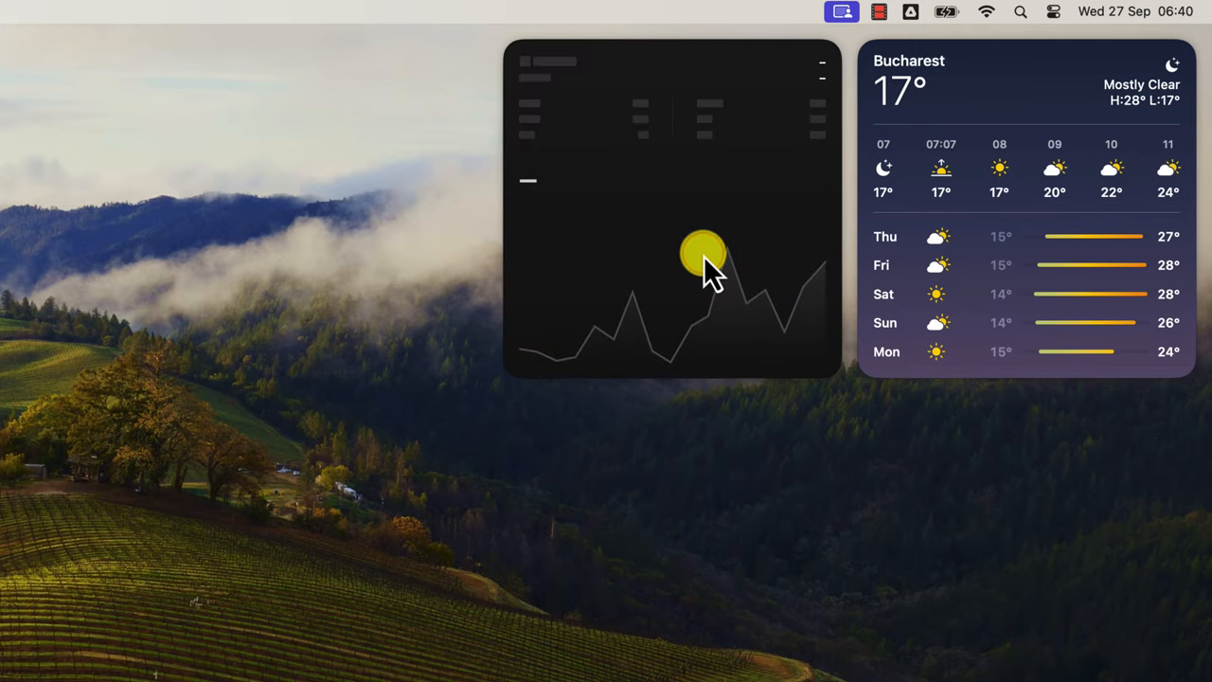